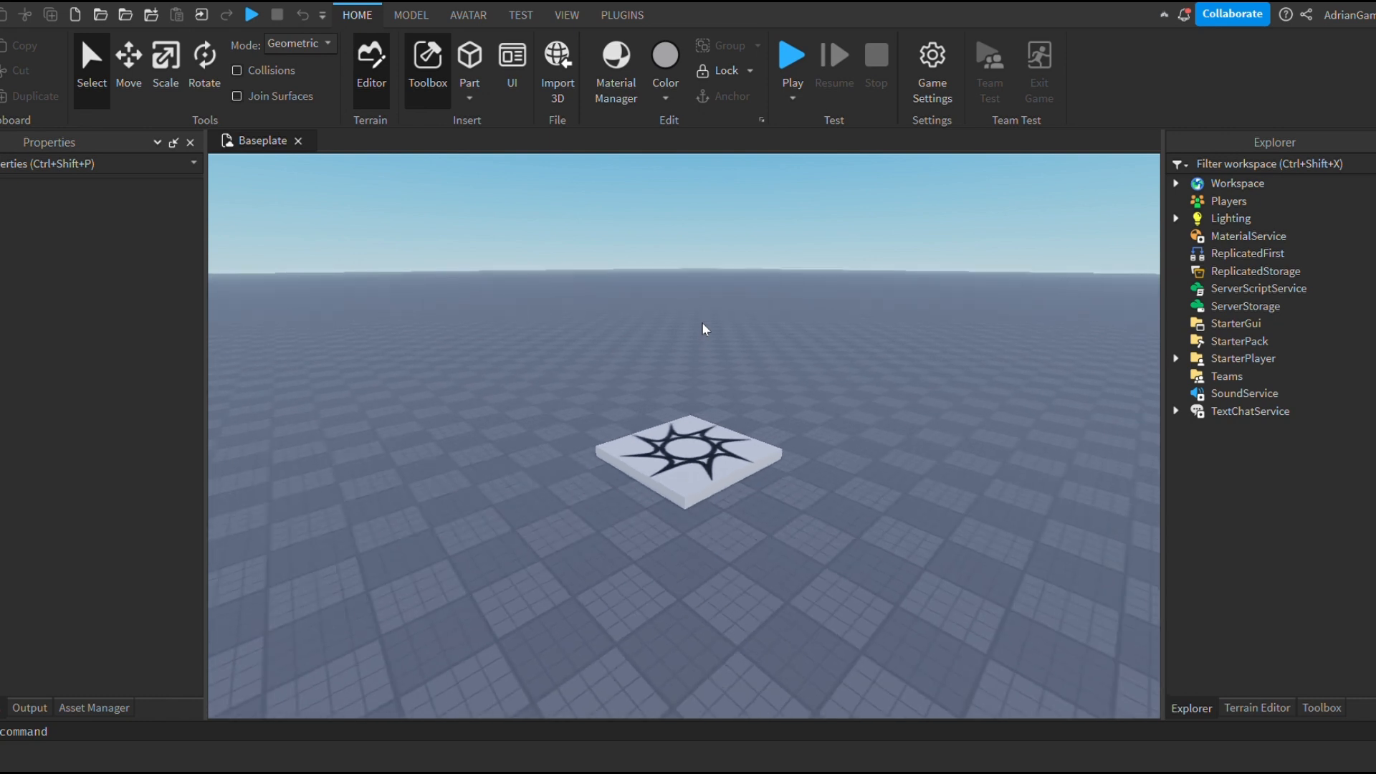
- Frame the small baseplate block in the viewport with Workspace expanded
{"action": "left_click", "coordinate": [789, 57]}
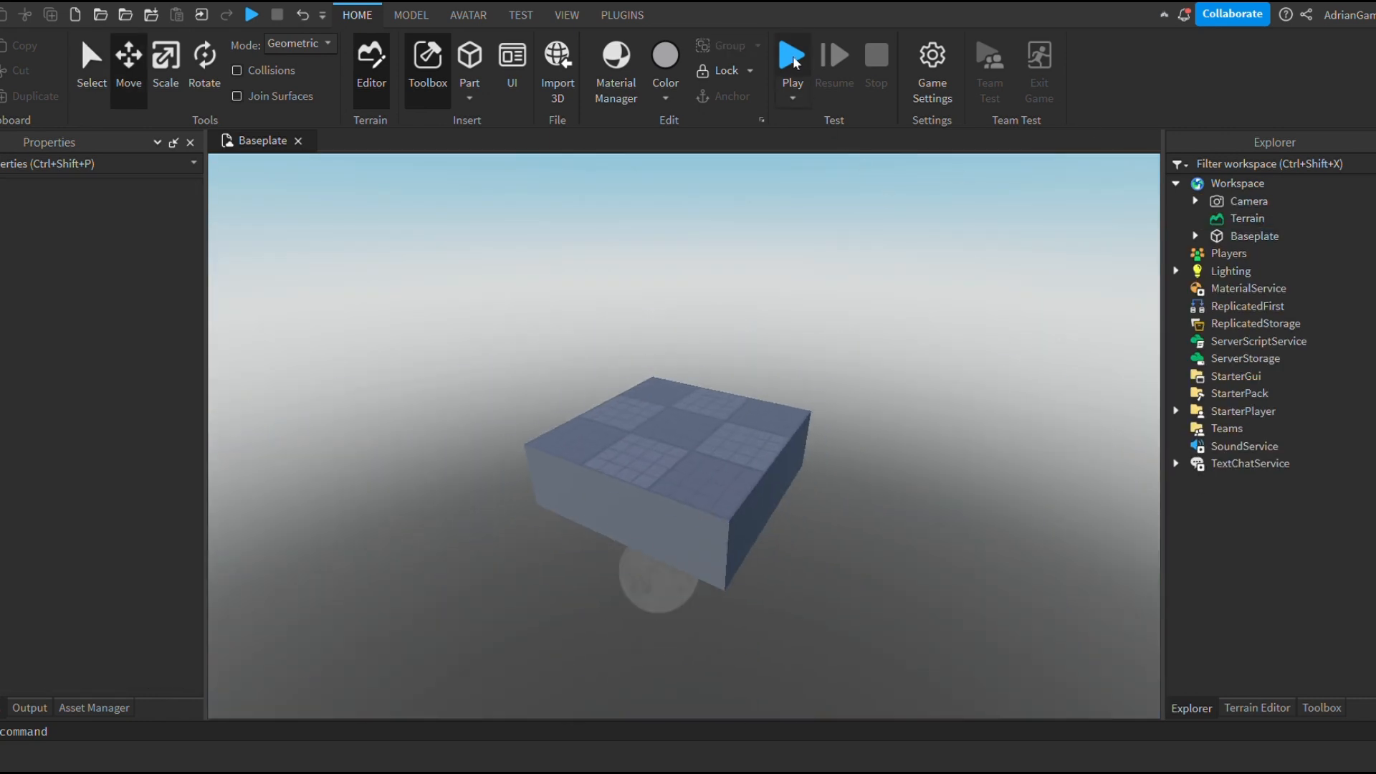
- Run a Play test session of the baseplate world from the Home toolbar
{"action": "left_click", "coordinate": [790, 58]}
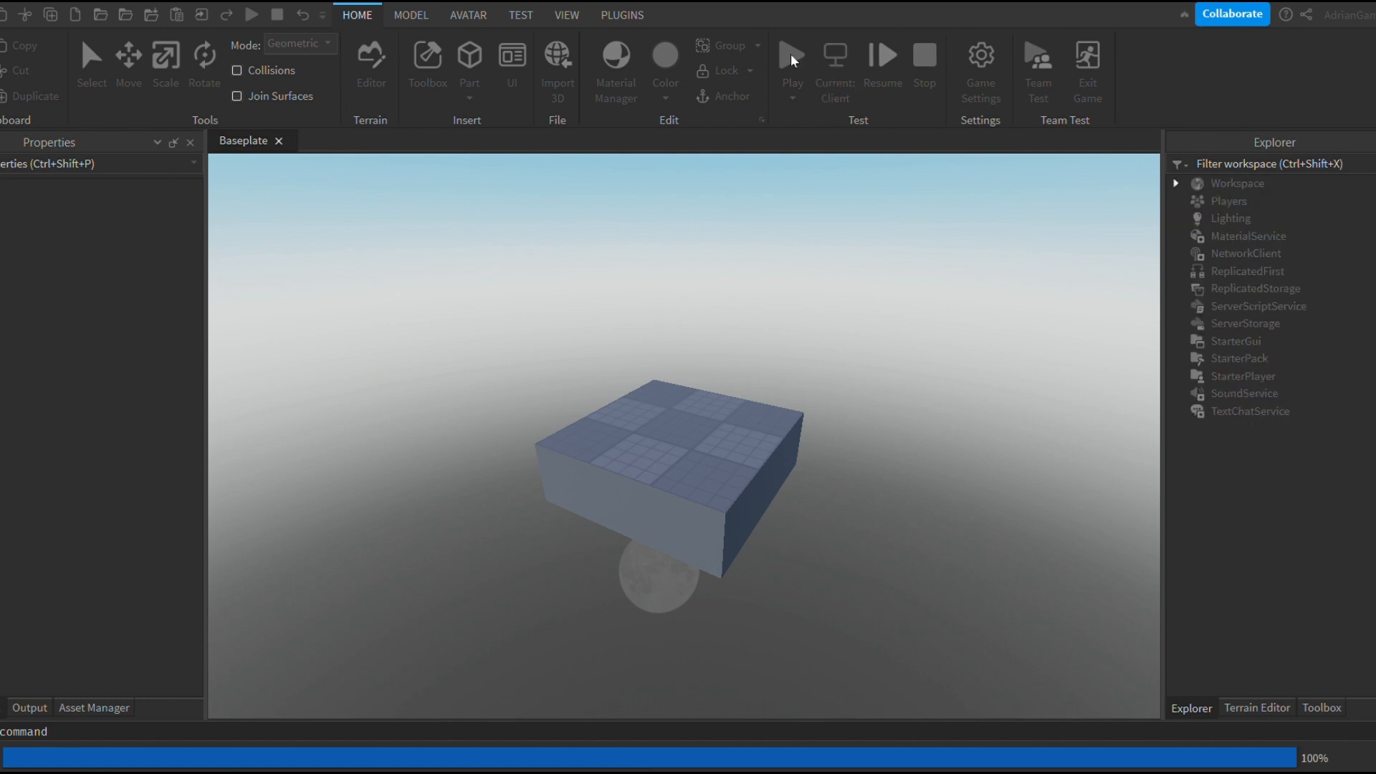
{"action": "left_click", "coordinate": [788, 55]}
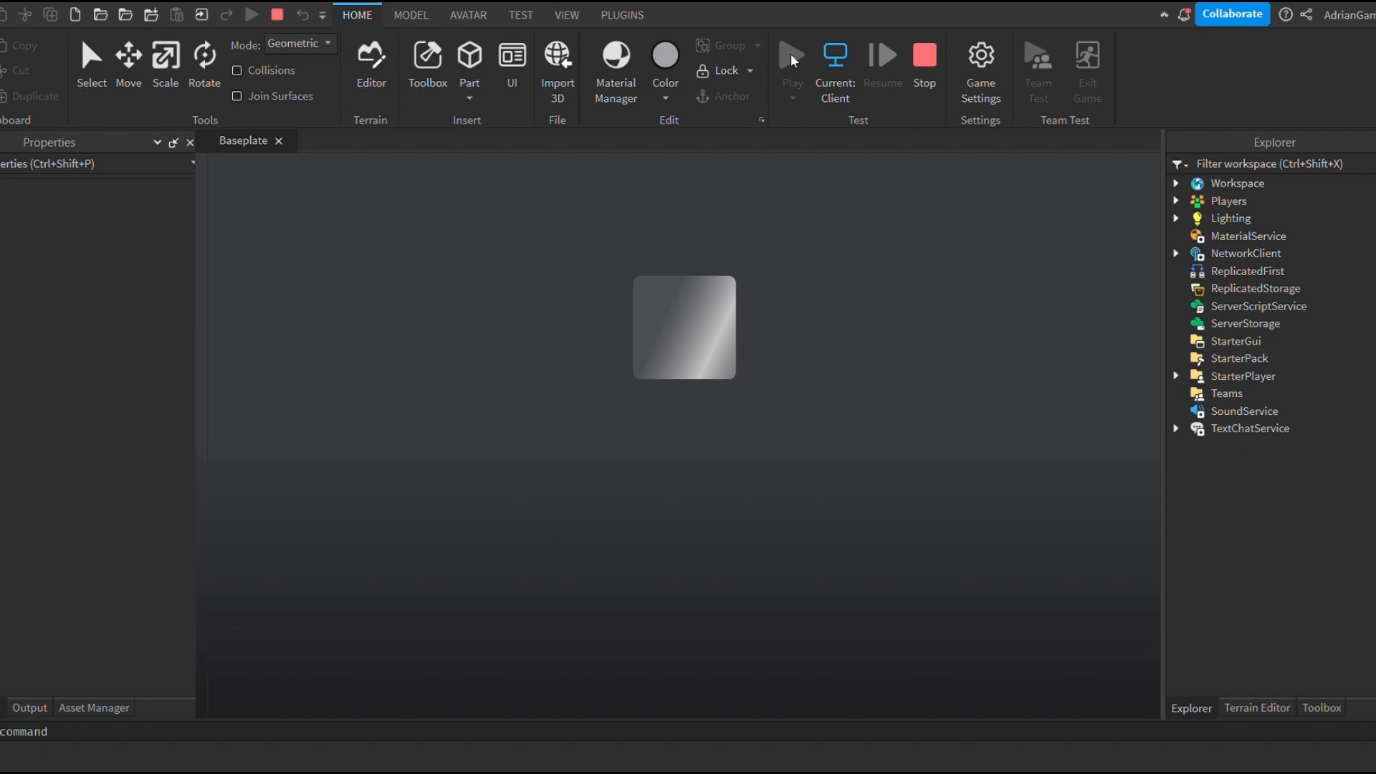
{"action": "left_click", "coordinate": [789, 60]}
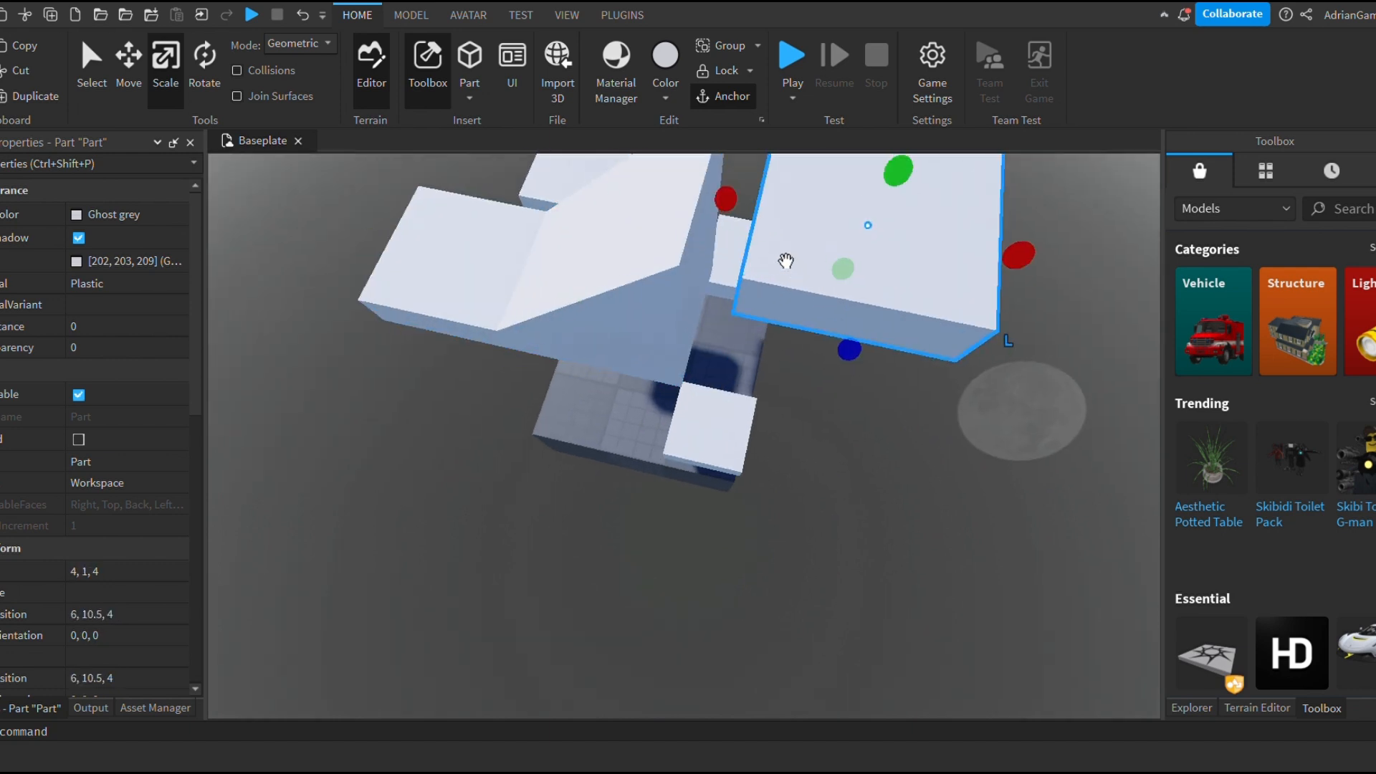
- Select a white platform part above the baseplate to adjust its placement
{"action": "left_click", "coordinate": [791, 55]}
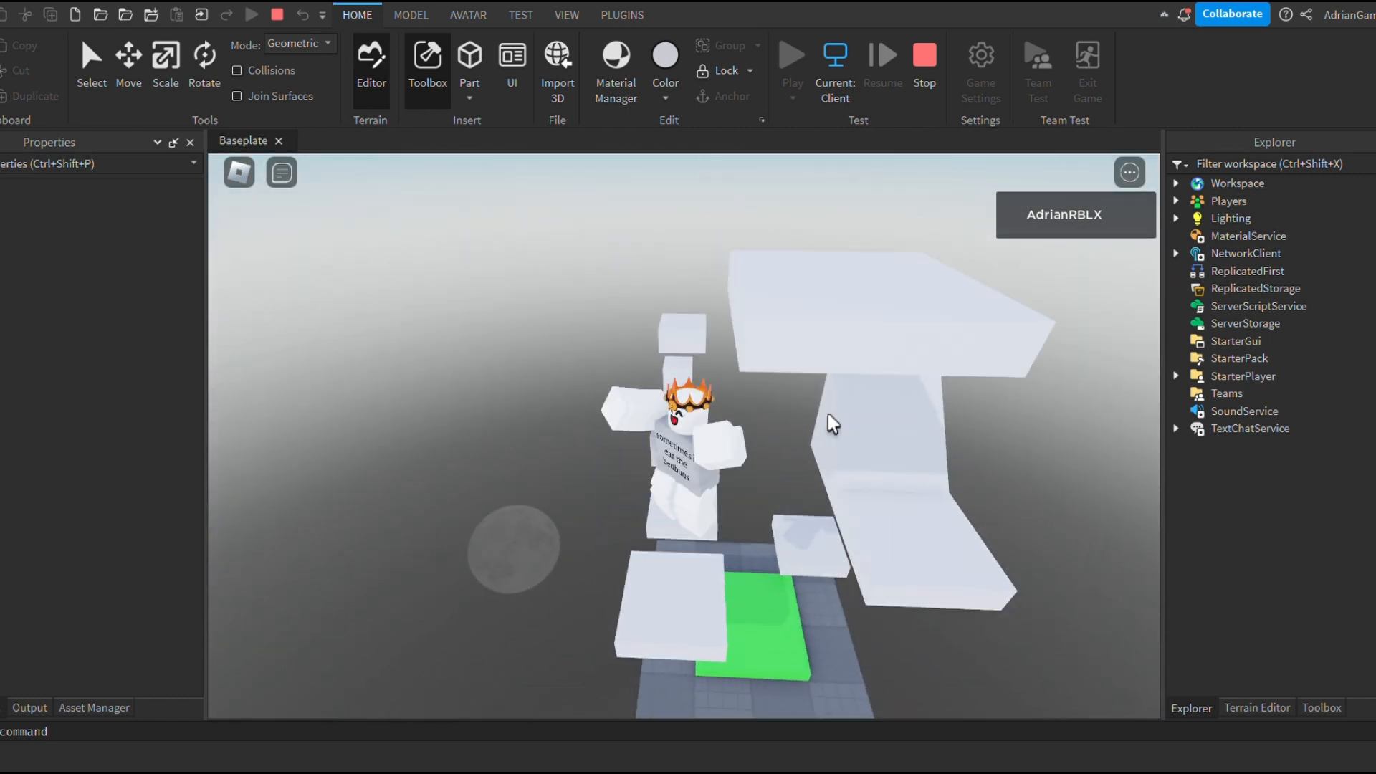
- Playtest the obby with the avatar spawning beside the green SpawnLocation
{"action": "left_click", "coordinate": [410, 14]}
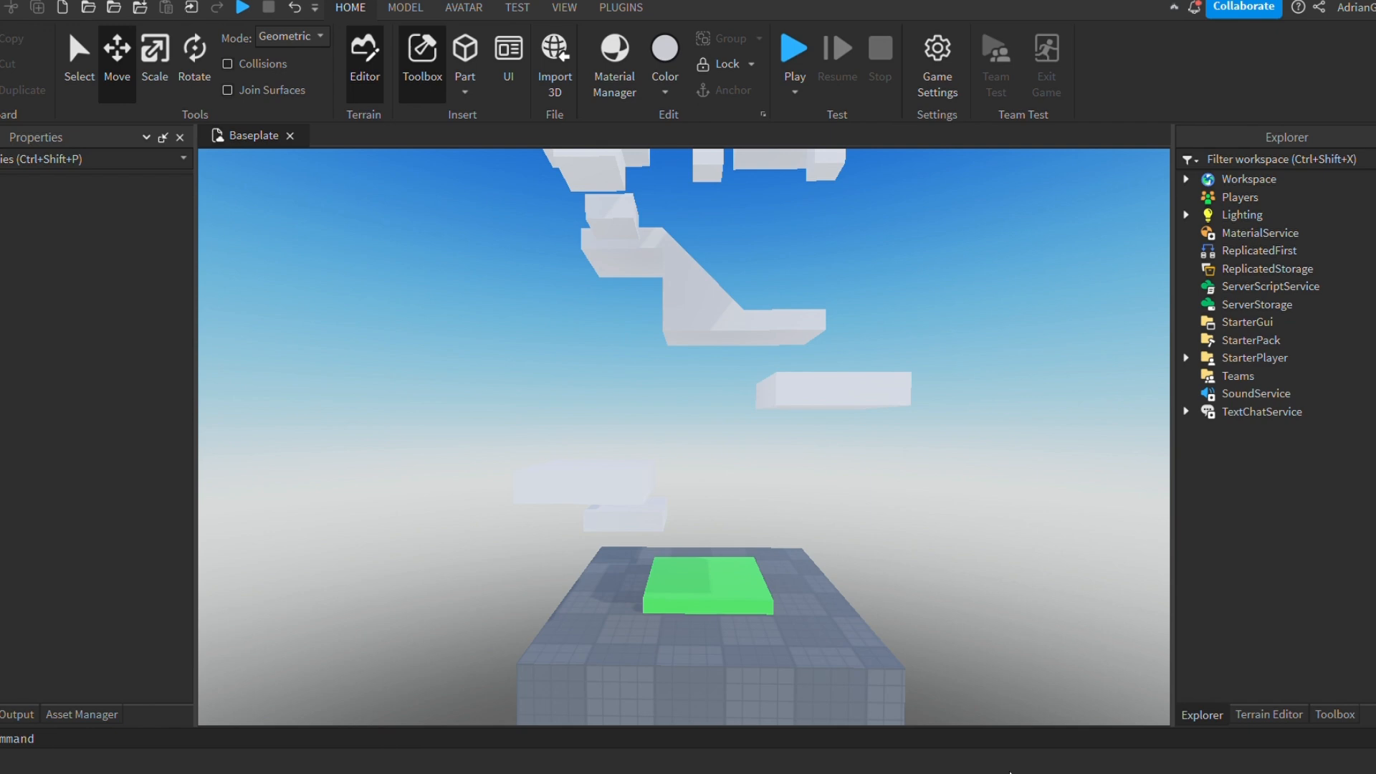
- Run another playtest and bring the avatar up onto a floating white platform
{"action": "left_click", "coordinate": [792, 47]}
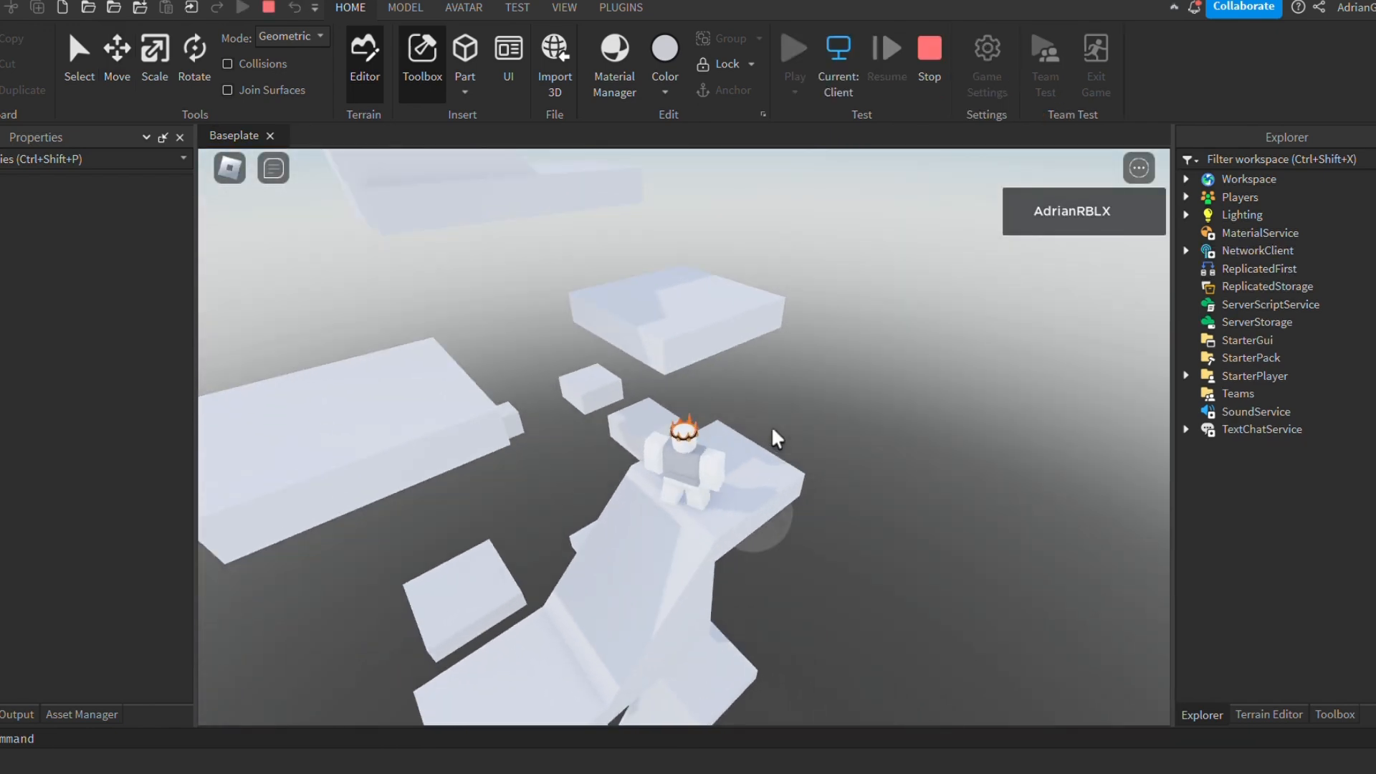